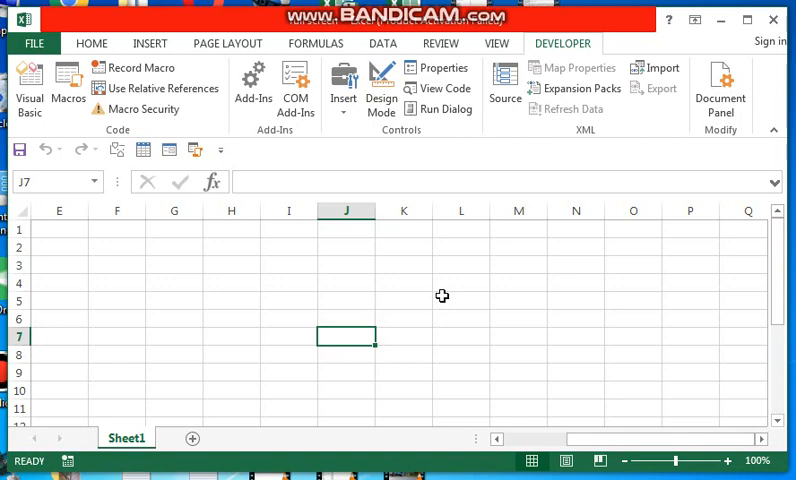
- Open the Visual Basic editor from Excel to show the UserForm1 design
click(289, 281)
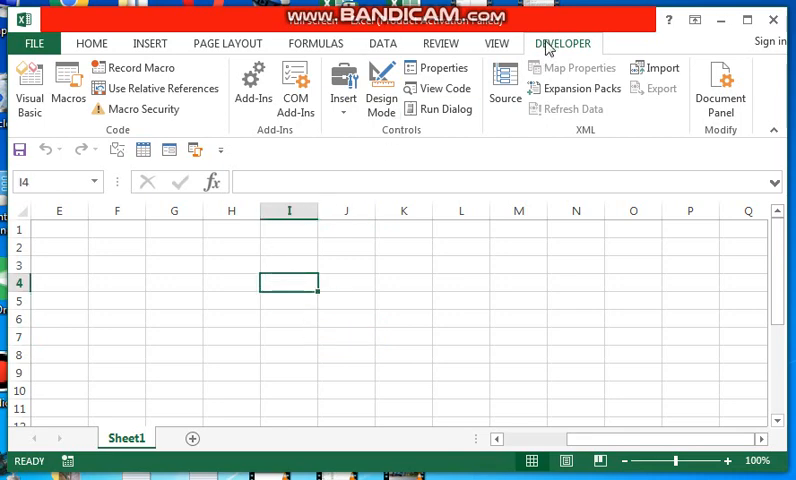
click(26, 82)
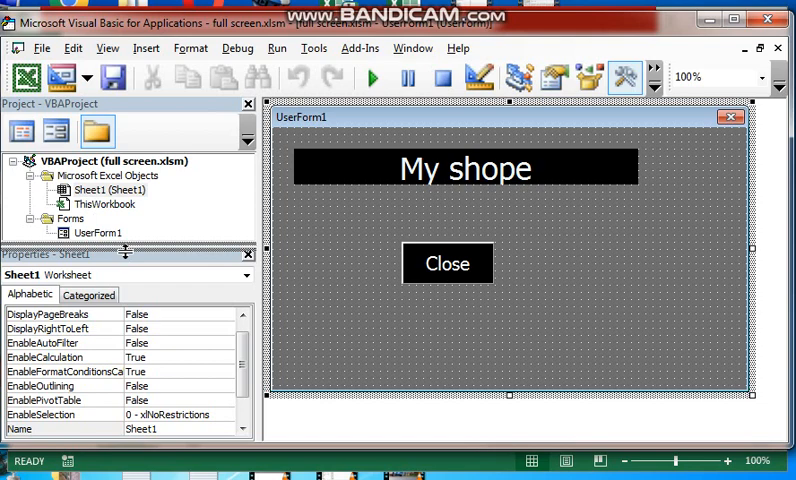
click(464, 168)
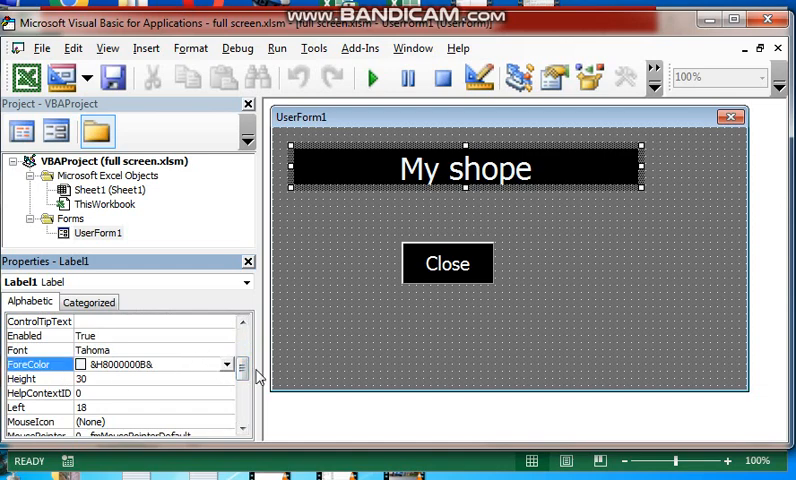
scroll(down, 3)
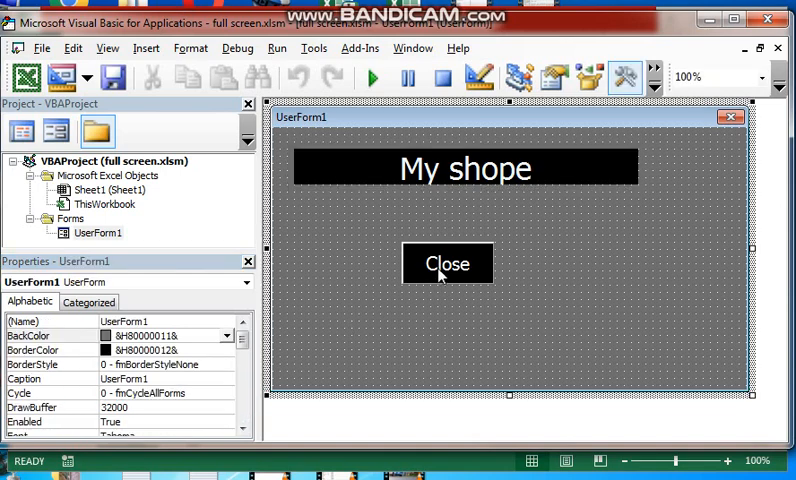
click(447, 263)
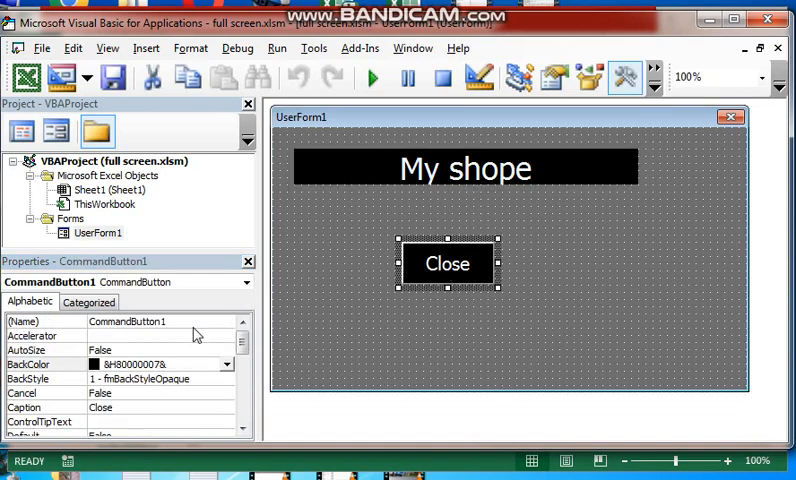
scroll(down, 3)
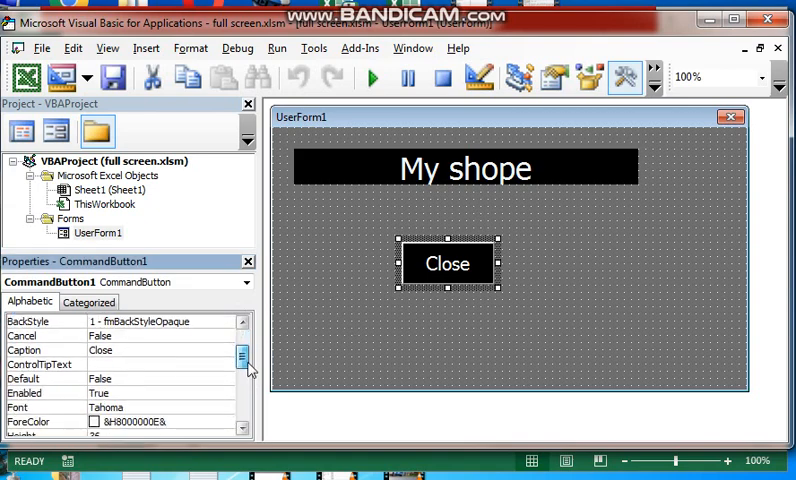
scroll(down, 3)
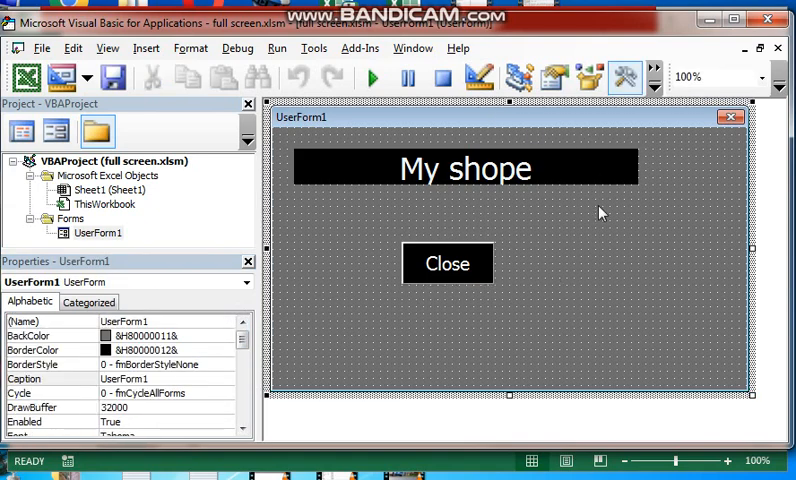
mouse_move(476, 262)
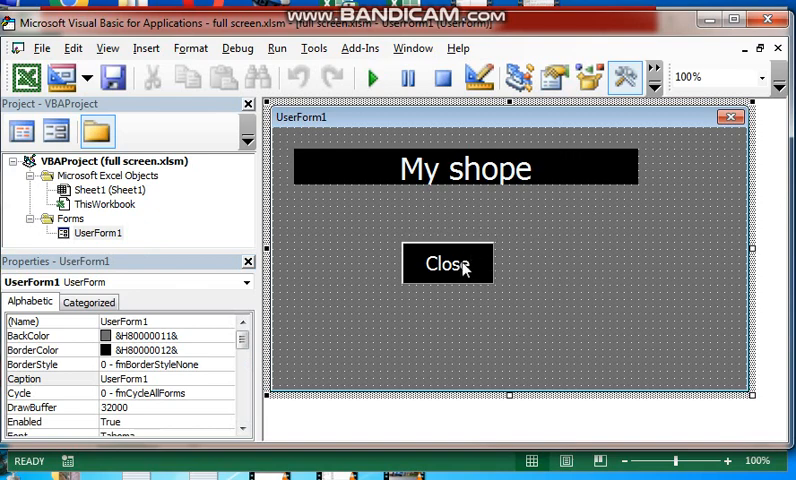
- Type Unload Me in the Close button's CommandButton1_Click procedure
double_click(447, 263)
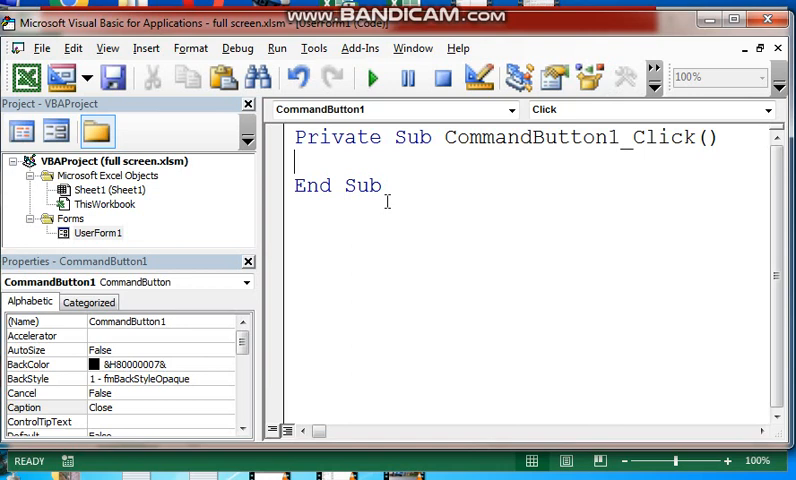
text(un)
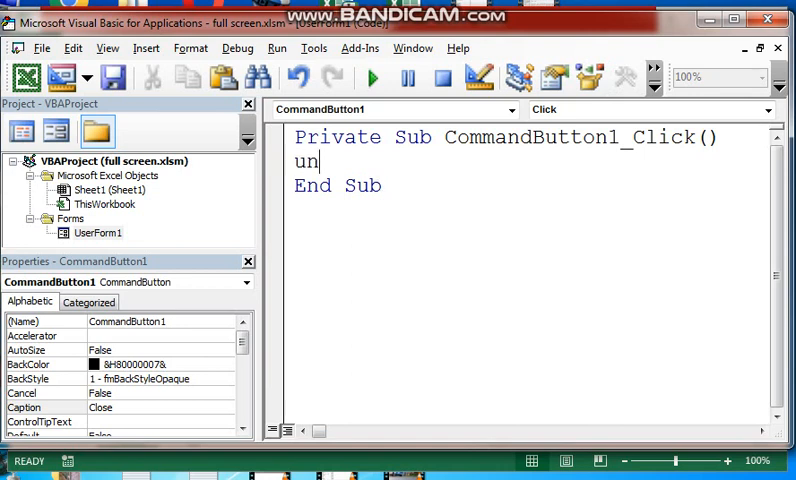
text(load)
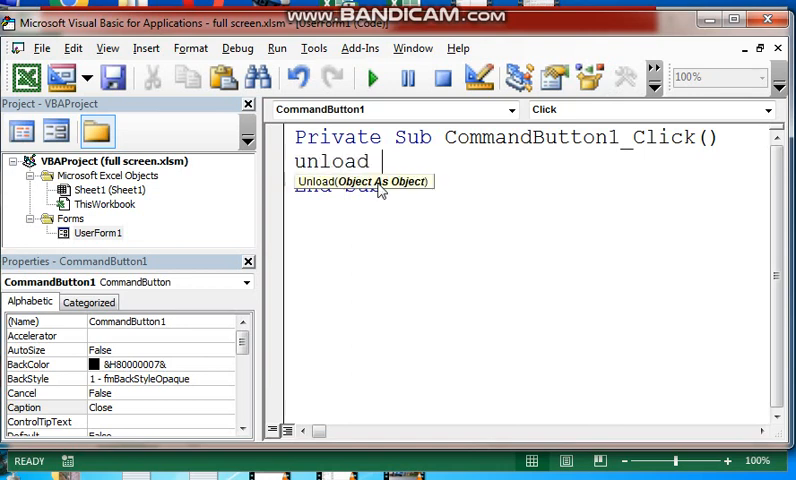
text(Me)
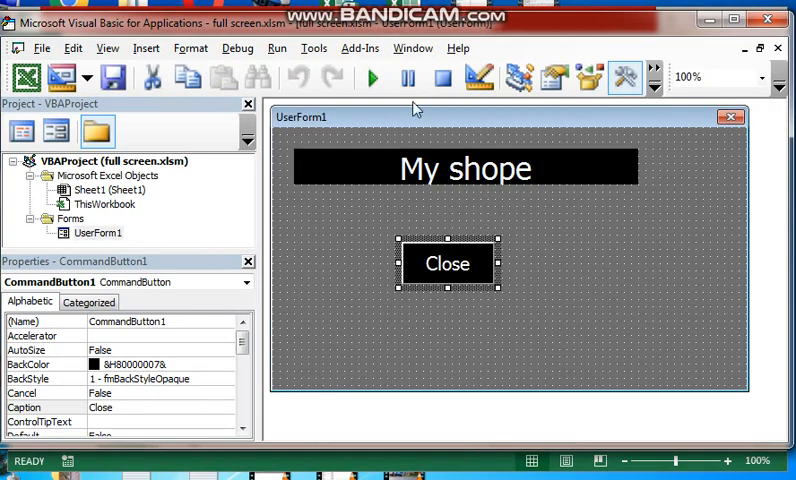
- Create an empty UserForm_Initialize procedure from the form's event dropdown
click(371, 77)
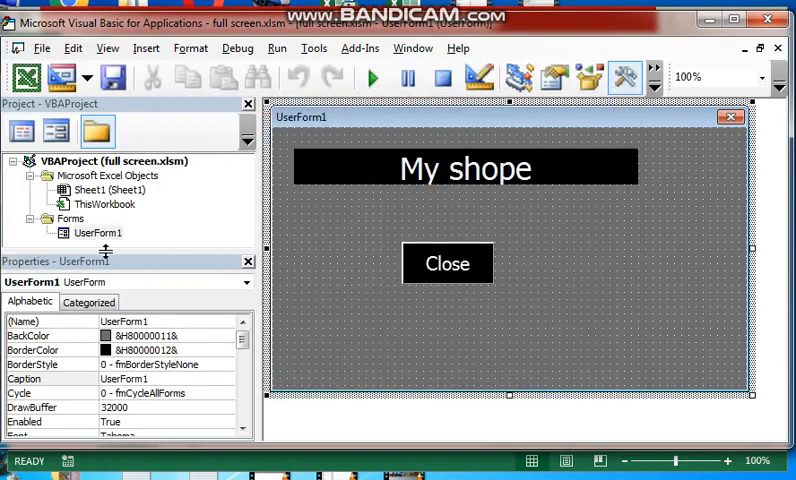
mouse_move(349, 237)
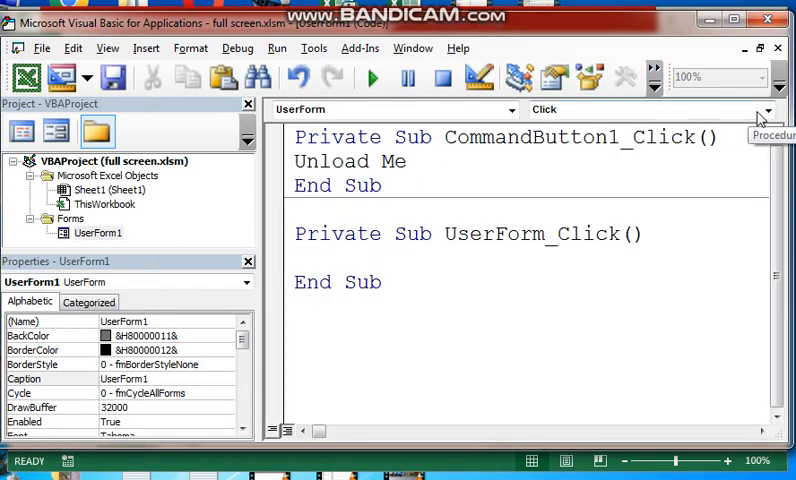
click(766, 110)
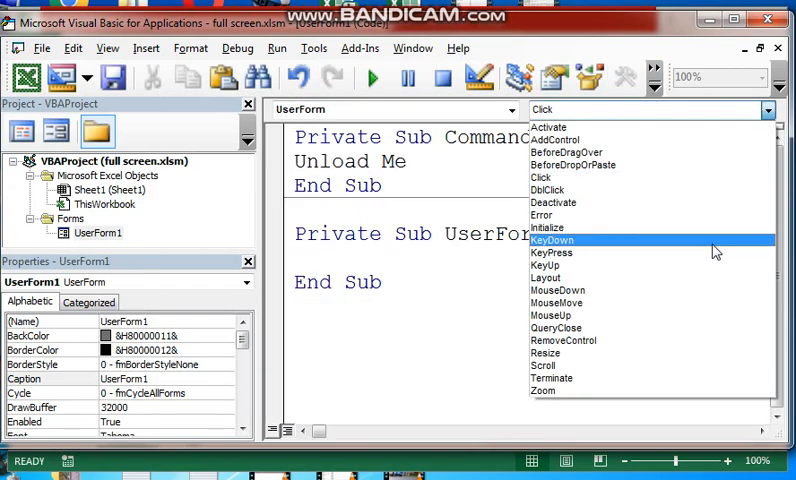
click(547, 227)
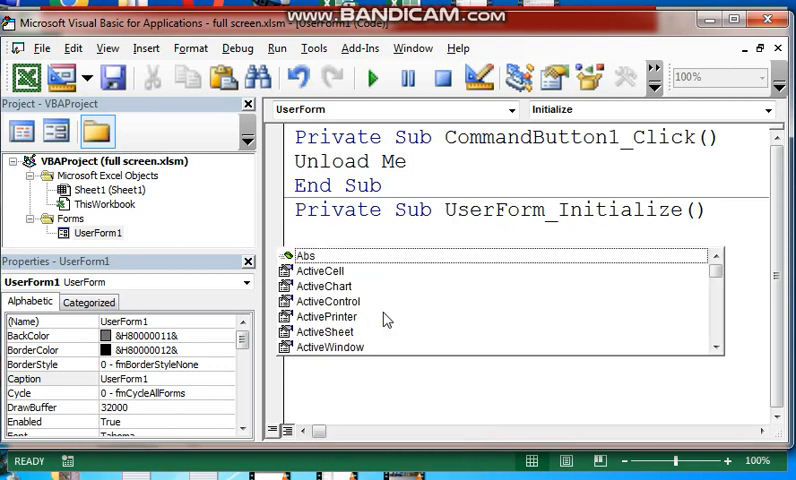
- Add Application.WindowState = xlMaximized to UserForm_Initialize
text(app)
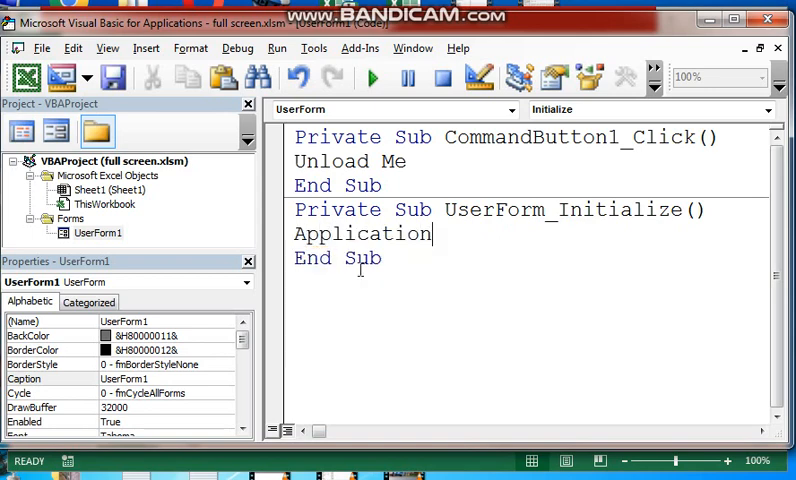
text(.w)
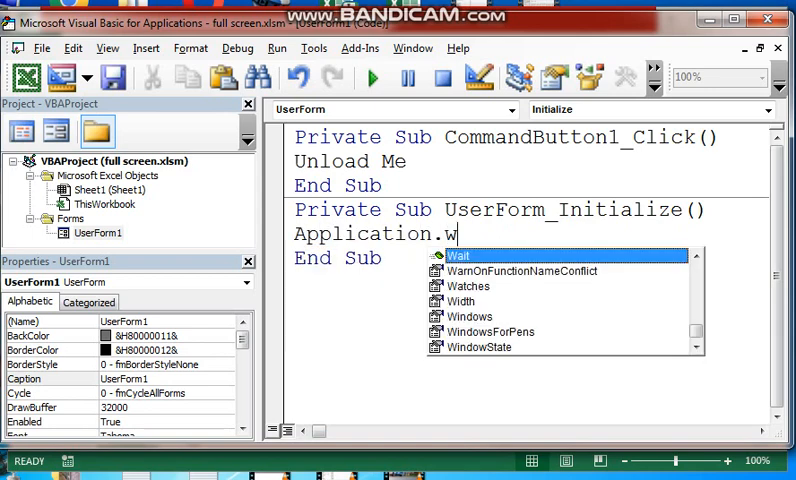
text(indowState)
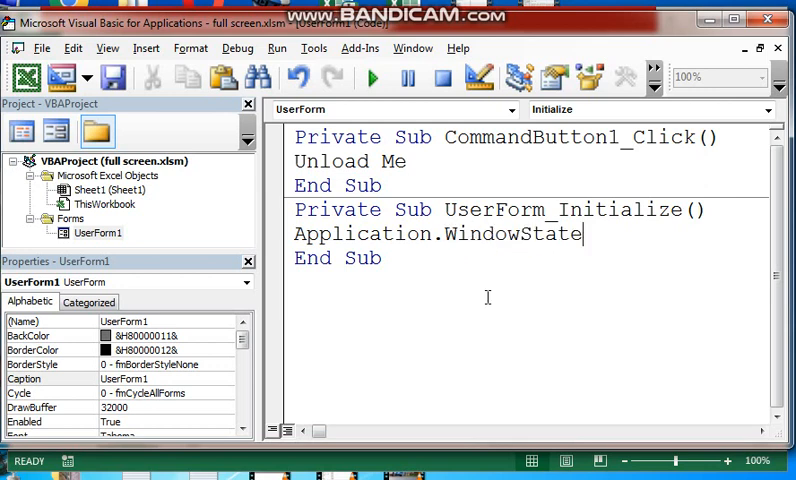
text(=xlMinimized)
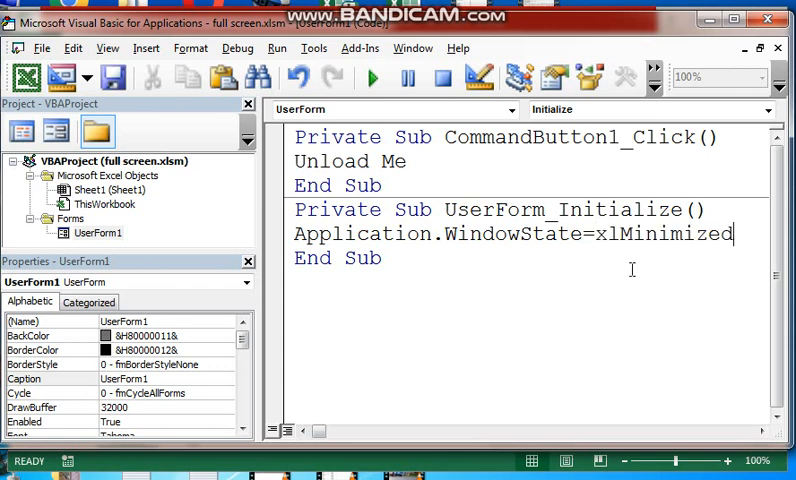
drag(585, 233, 733, 233)
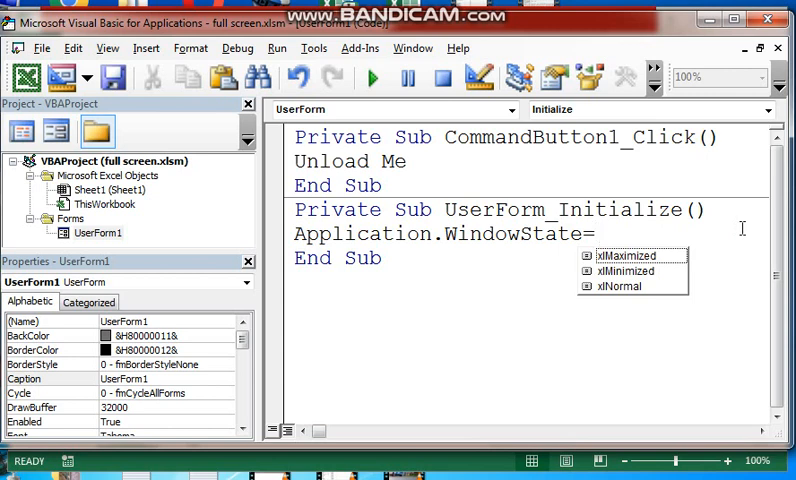
click(638, 255)
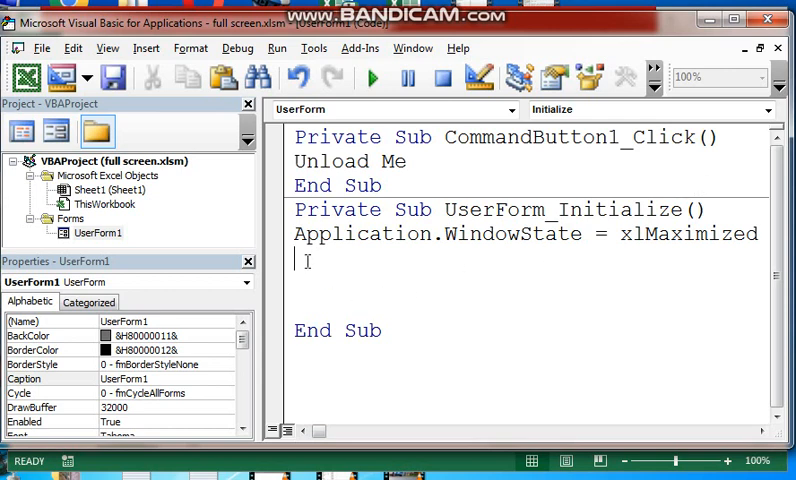
- Add Me.StartUpPosition = 0 to the Initialize procedure
text(me.)
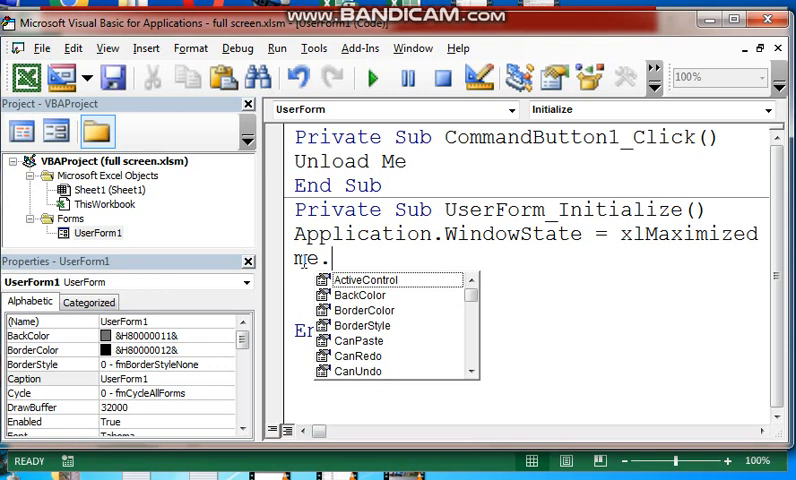
text(sition)
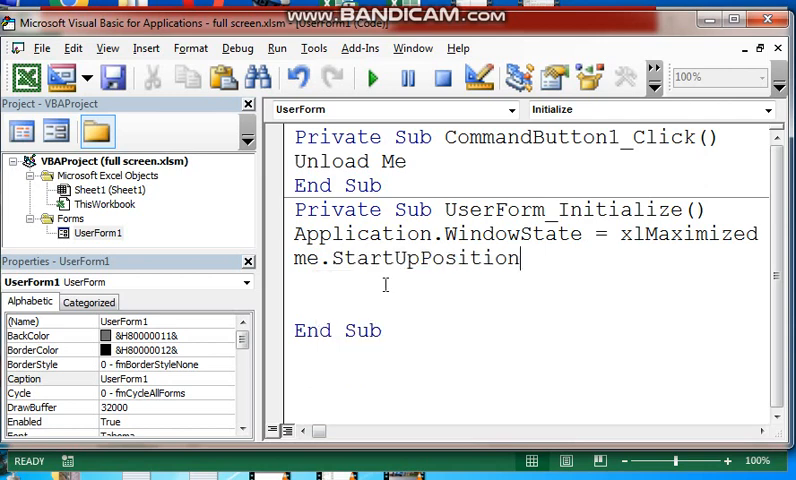
text(=0)
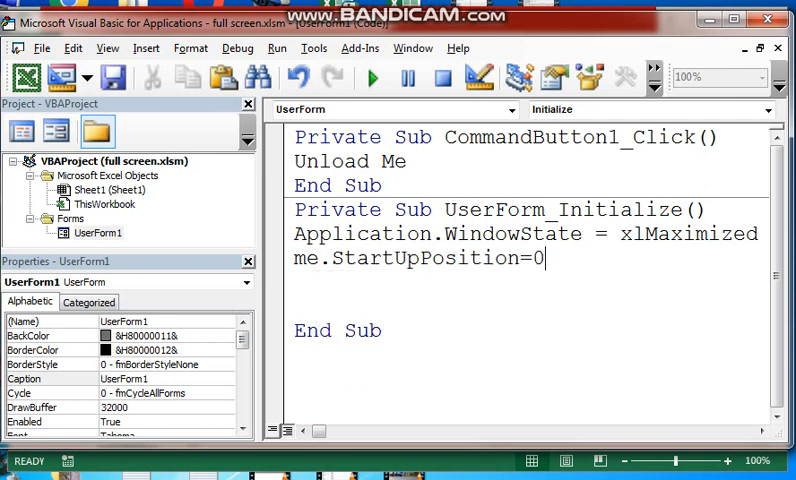
key(enter)
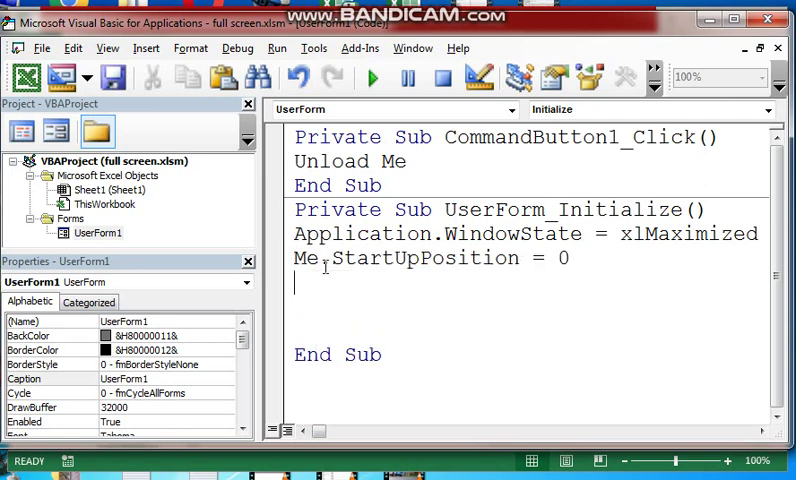
- Start a misspelled Me.Width = appliction. line, raising a compile error
text(me)
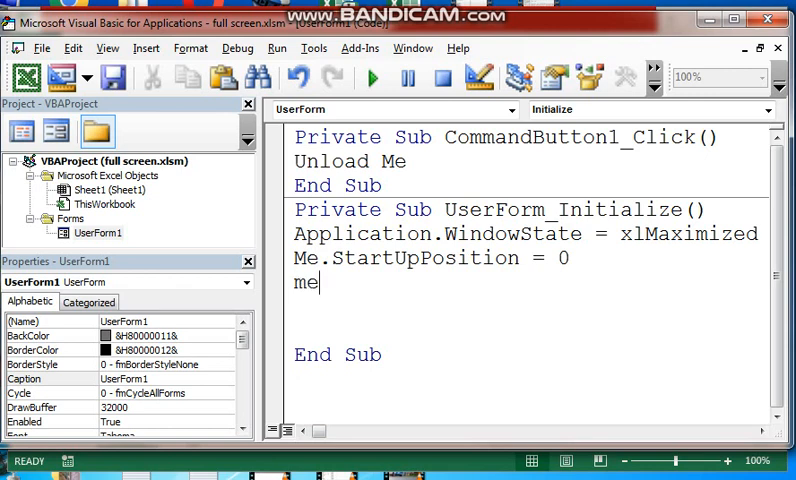
text(.Width)
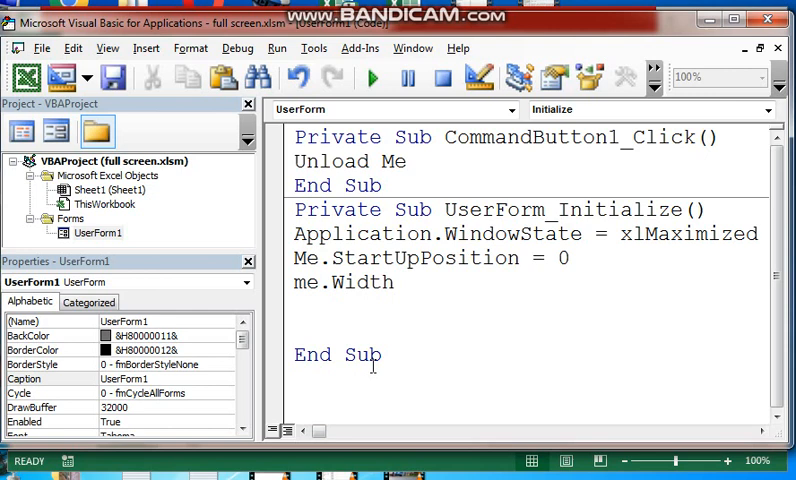
text(=)
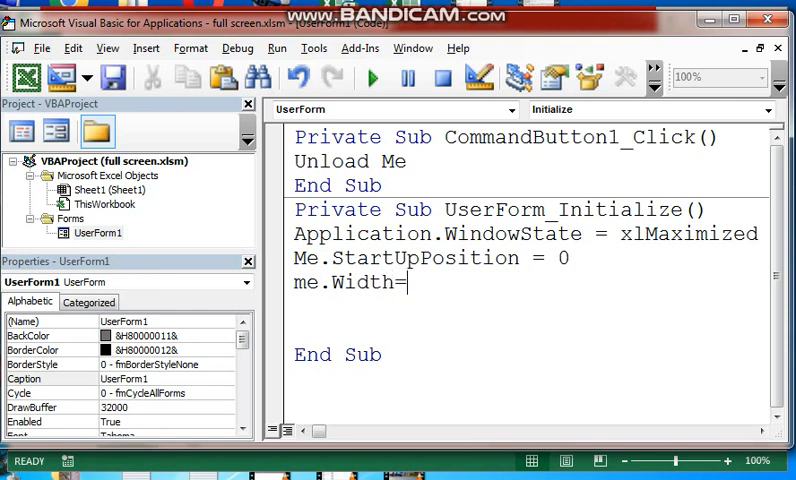
text(a)
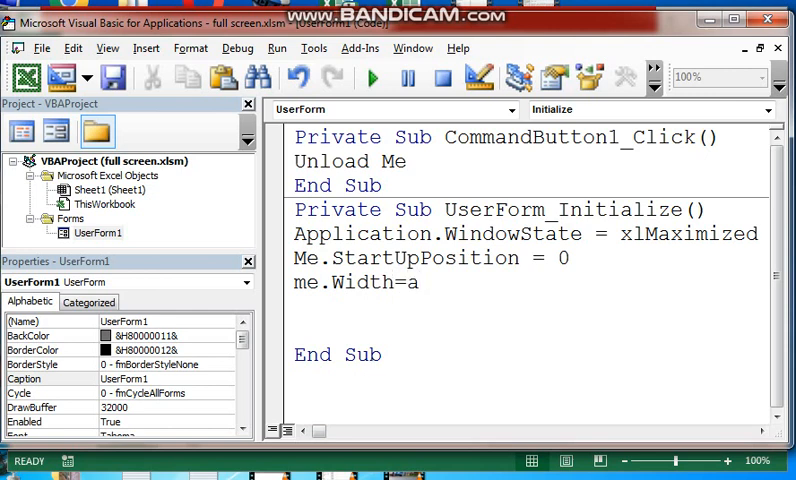
text(pplic)
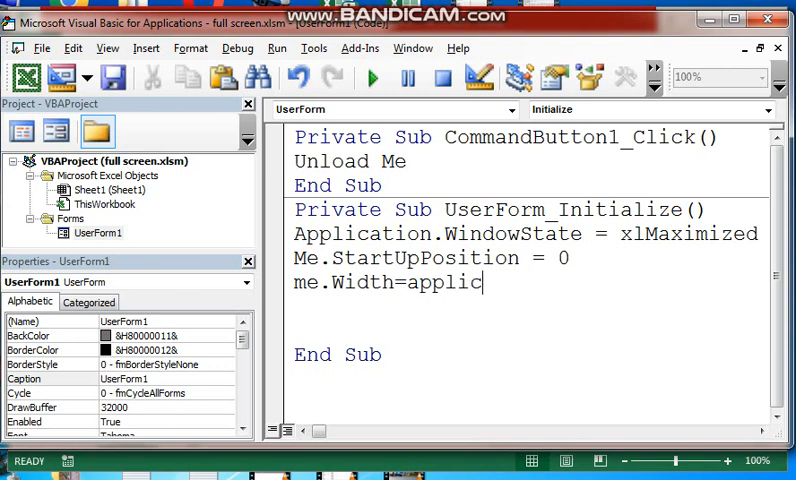
text(tio)
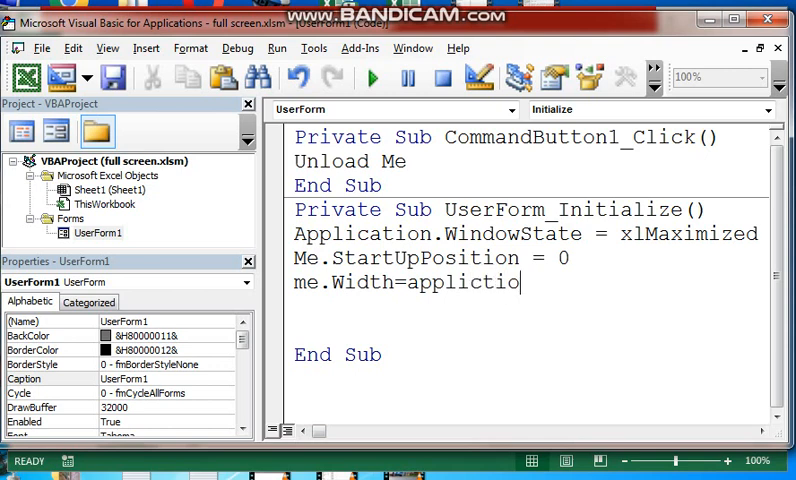
text(n.)
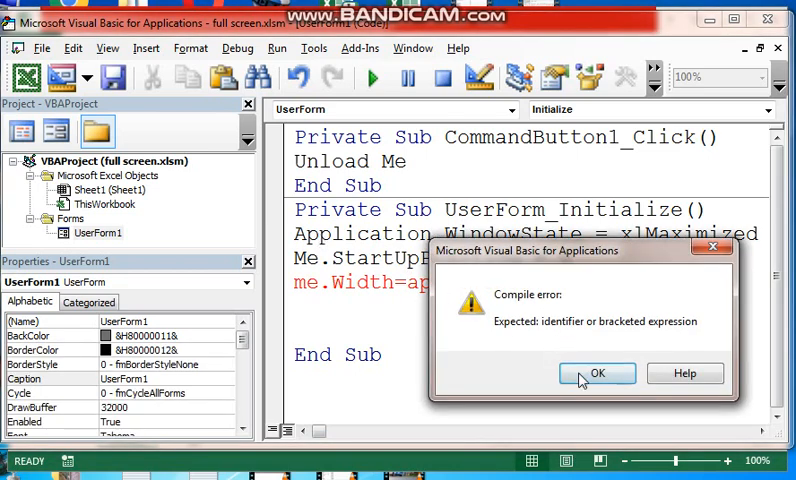
- Dismiss the error and complete the line as Me.Width = Application.Width + 100
click(597, 372)
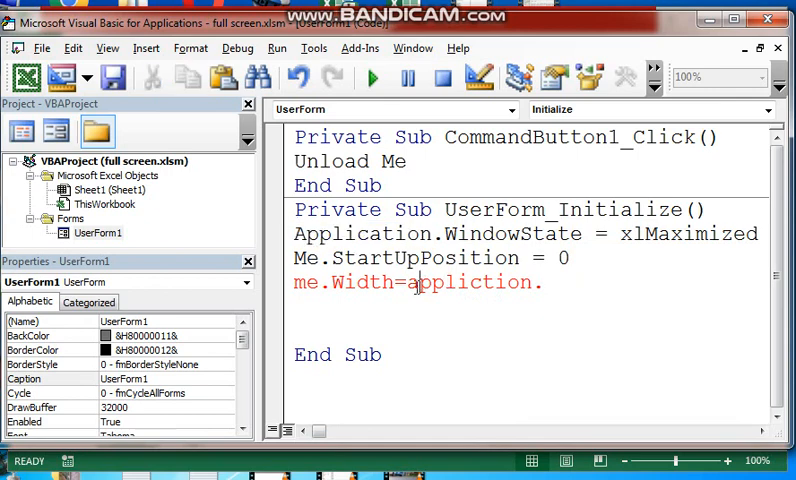
right_click(470, 283)
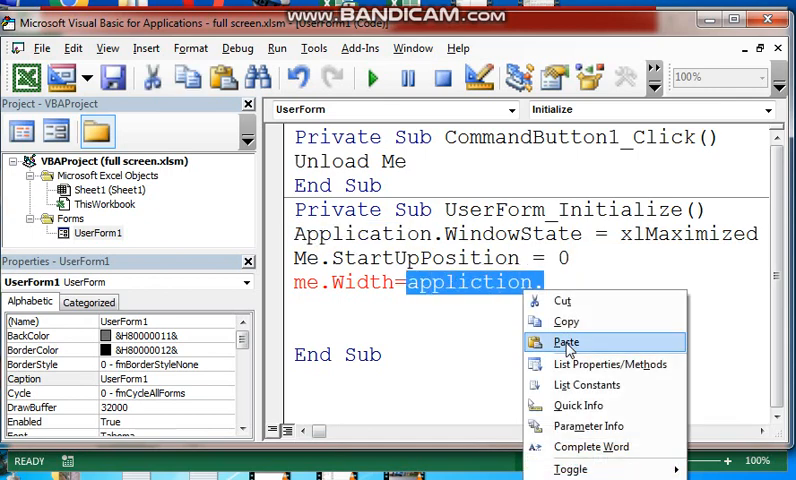
click(566, 342)
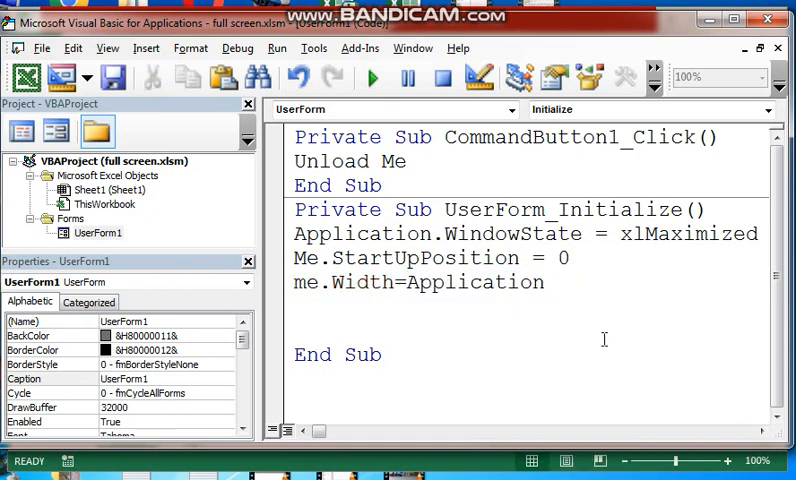
text(w)
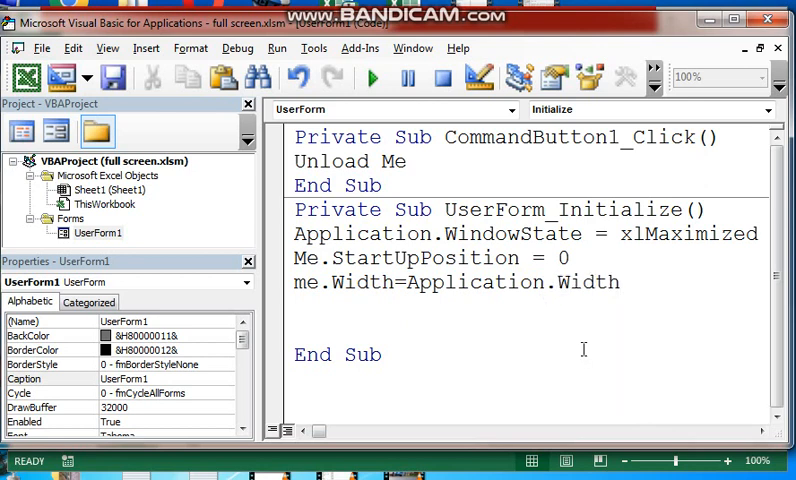
text(+10)
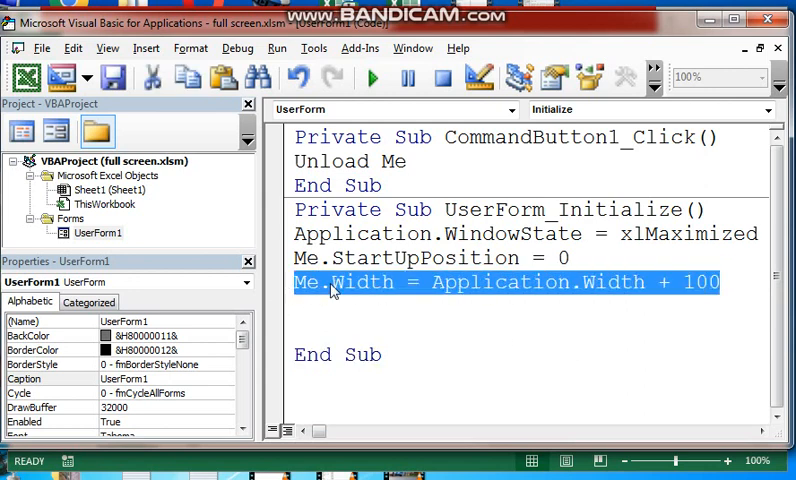
- Paste a copy below and change it to Me.Height = Application.Height + 100
right_click(338, 312)
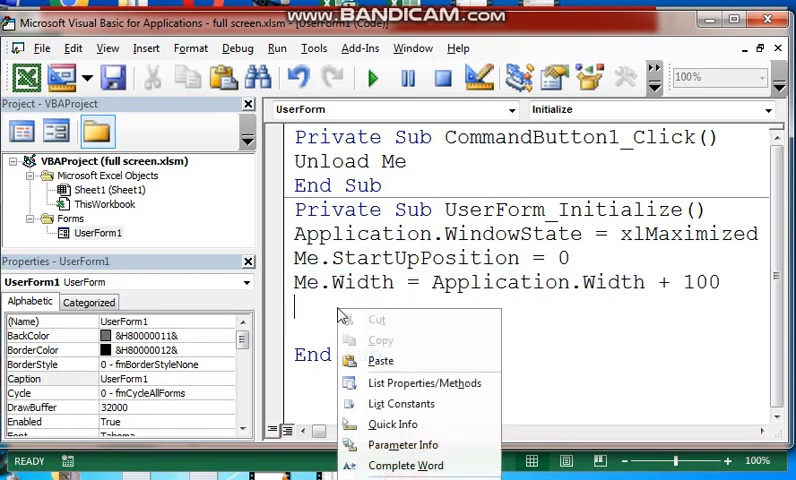
click(380, 360)
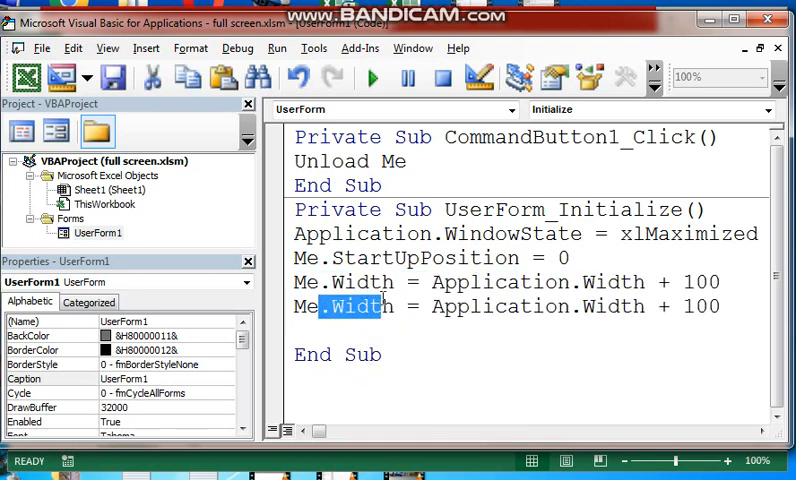
key(Delete)
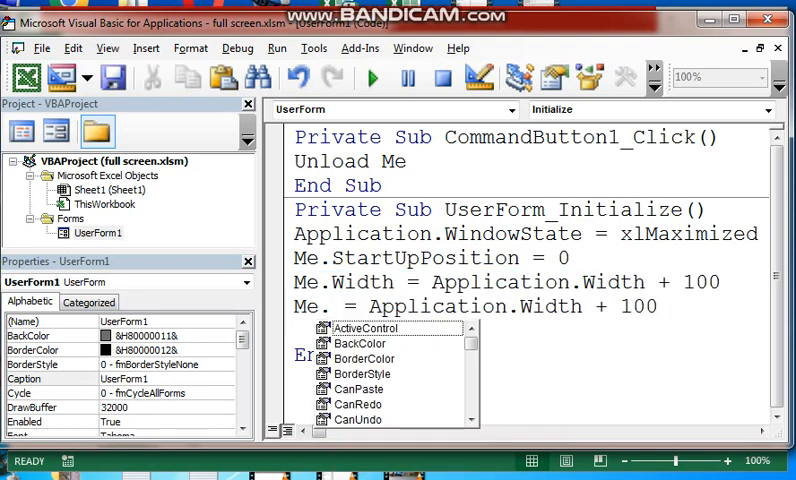
text(Height)
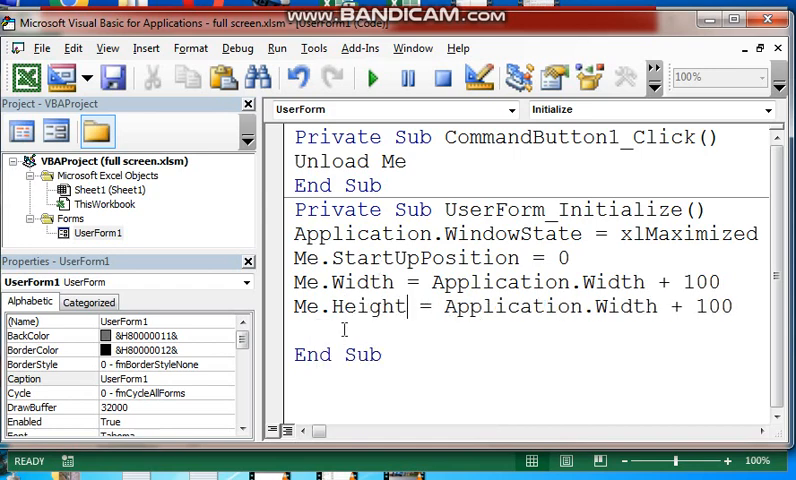
double_click(620, 306)
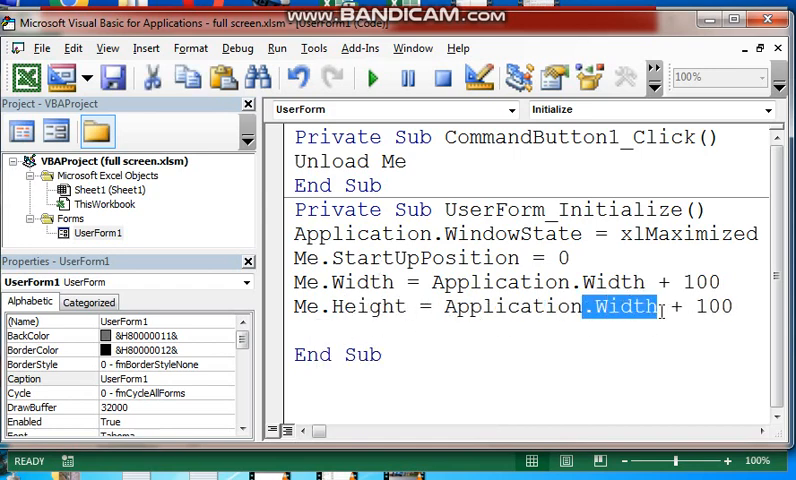
key(Delete)
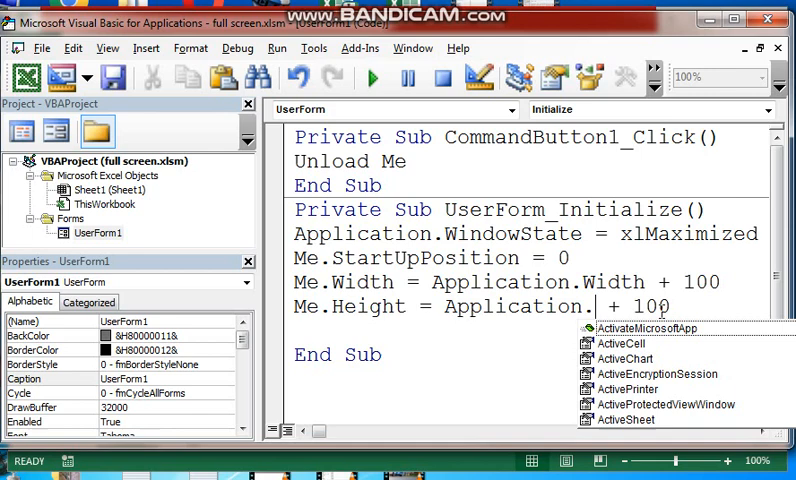
text(ht)
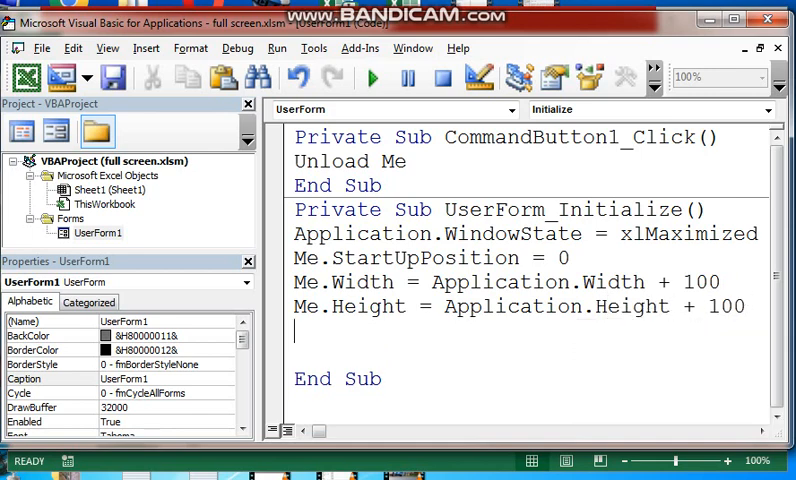
scroll(down, 3)
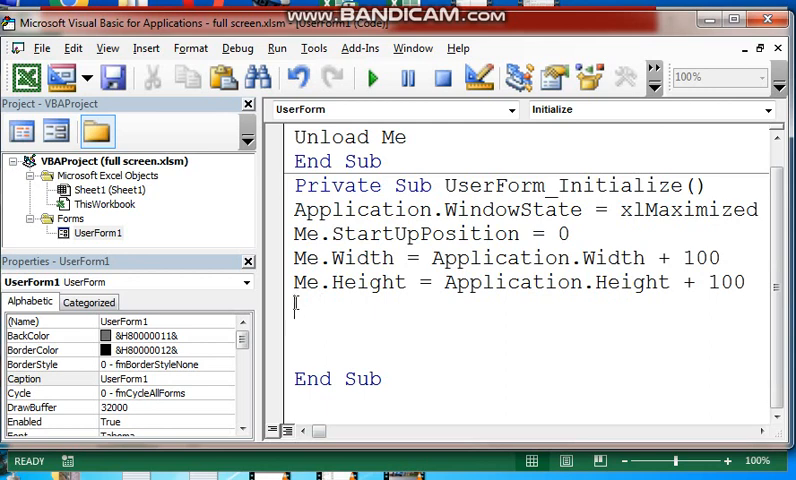
- Add Me.Top = -25 and Me.Left = -25 to UserForm_Initialize
text(me.)
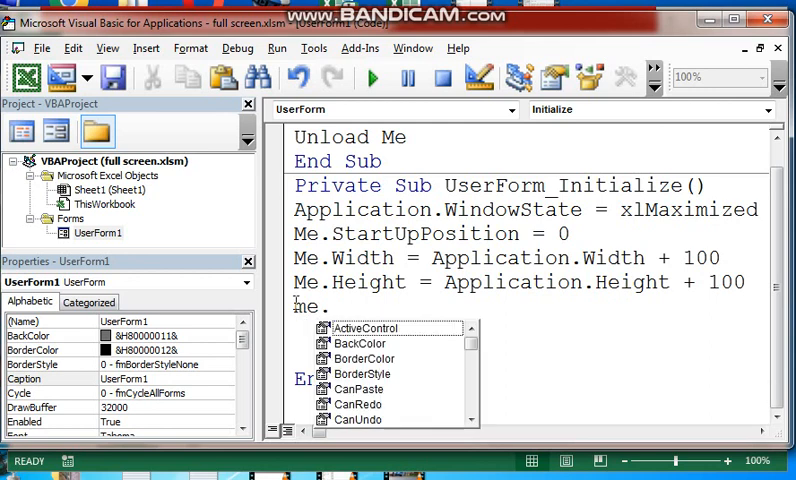
text(top)
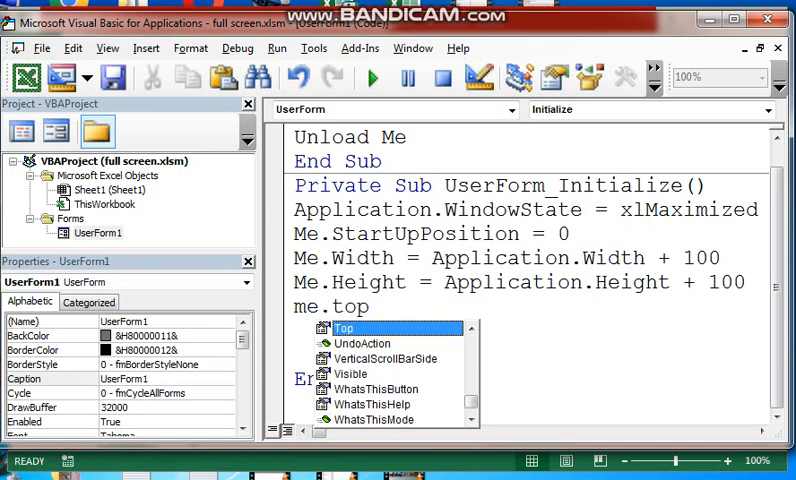
text(=)
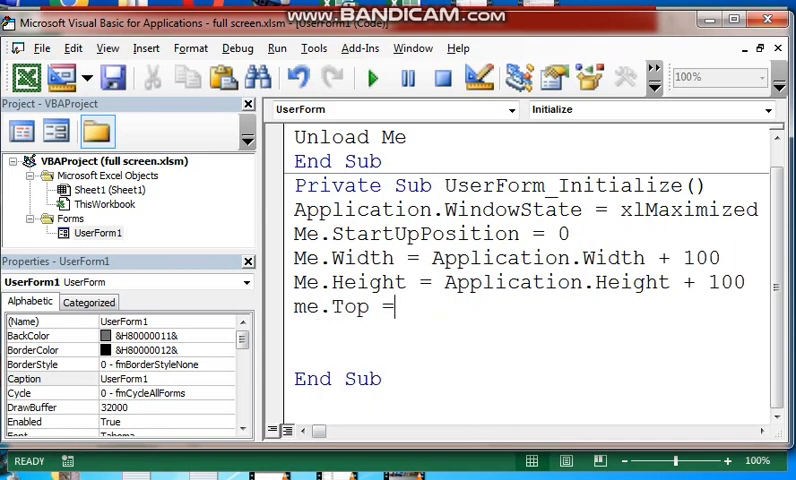
text(-25)
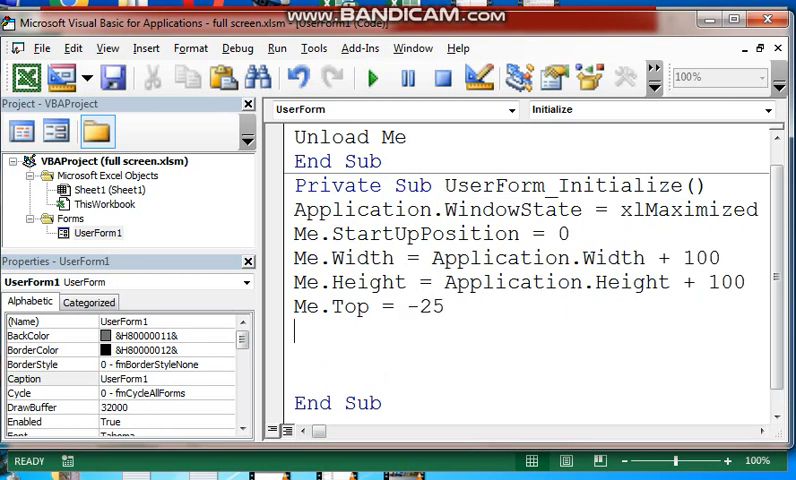
text(m)
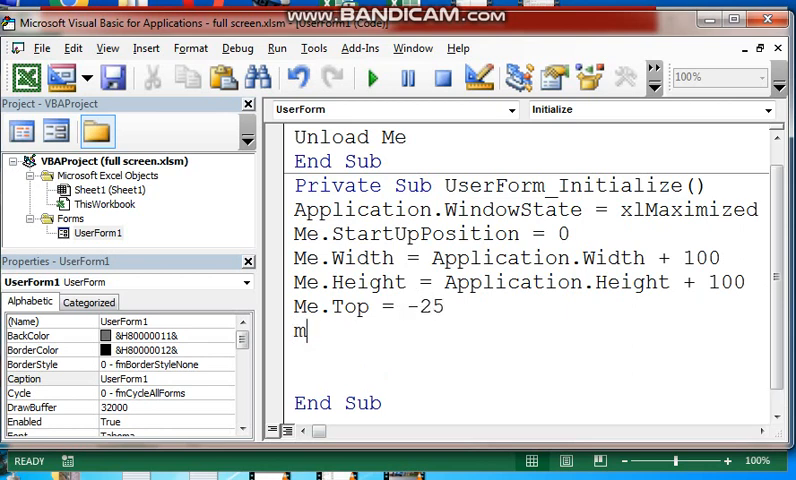
text(e.le)
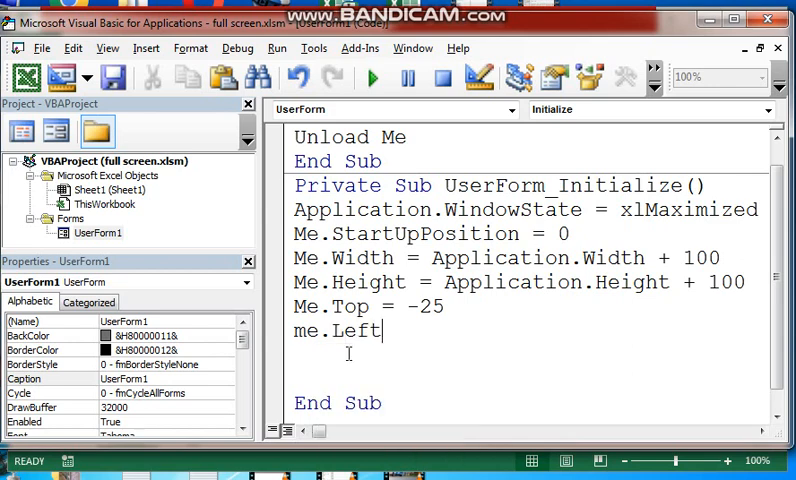
text(=)
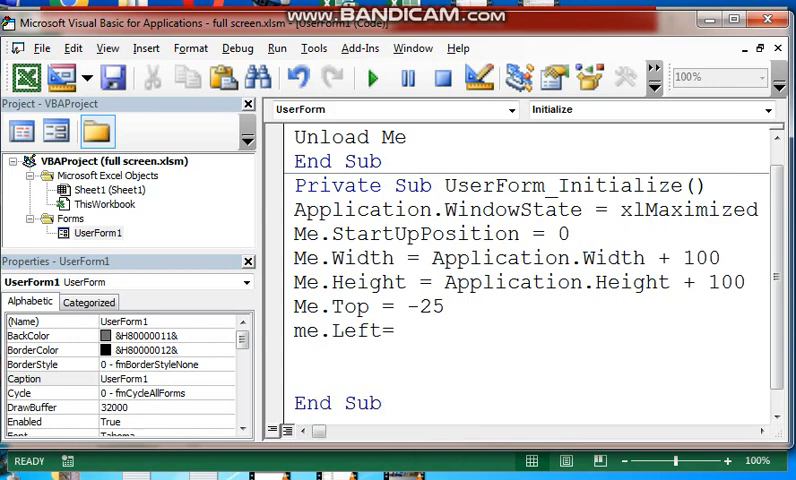
text(-25)
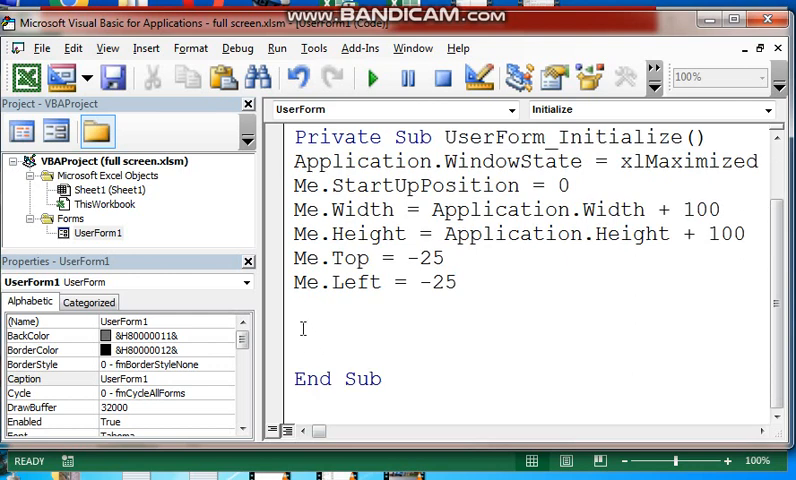
- Add the line Label1.Width = Me.Width - 100
text(l)
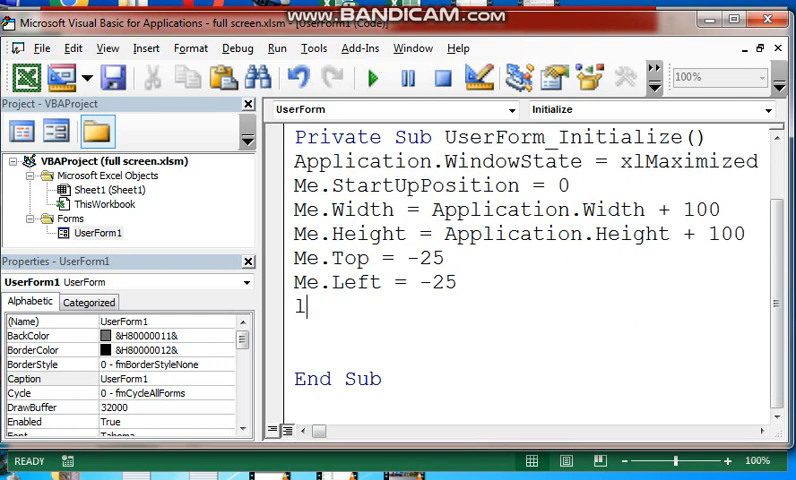
text(abel1.)
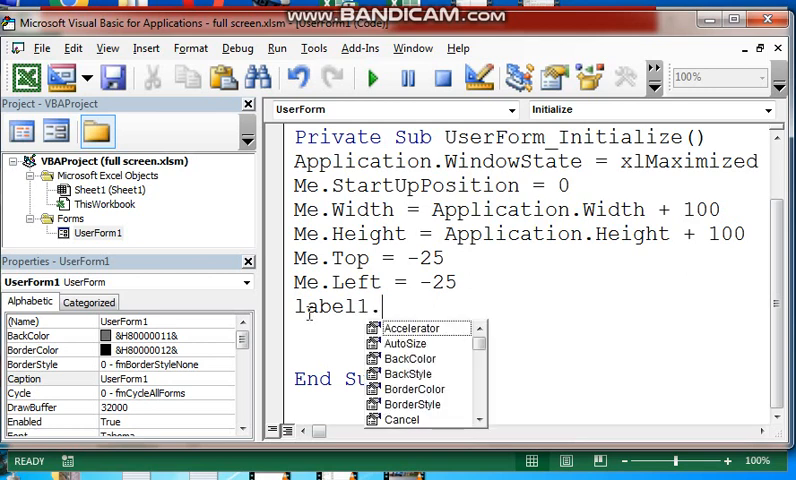
mouse_move(458, 360)
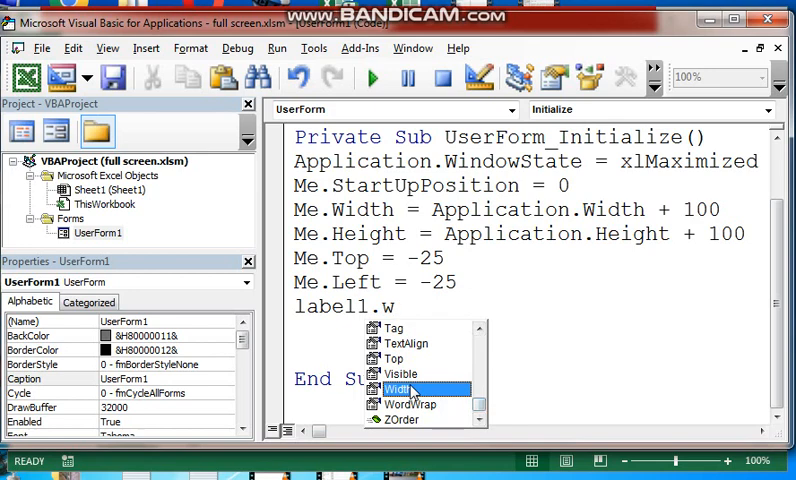
double_click(396, 389)
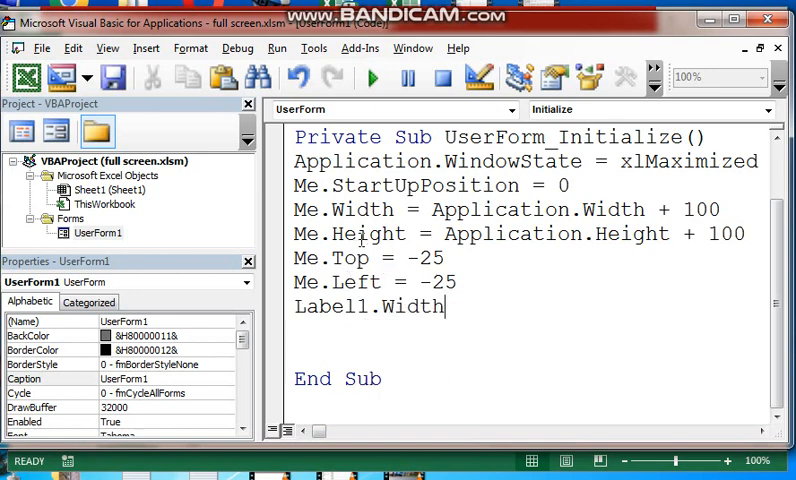
double_click(343, 209)
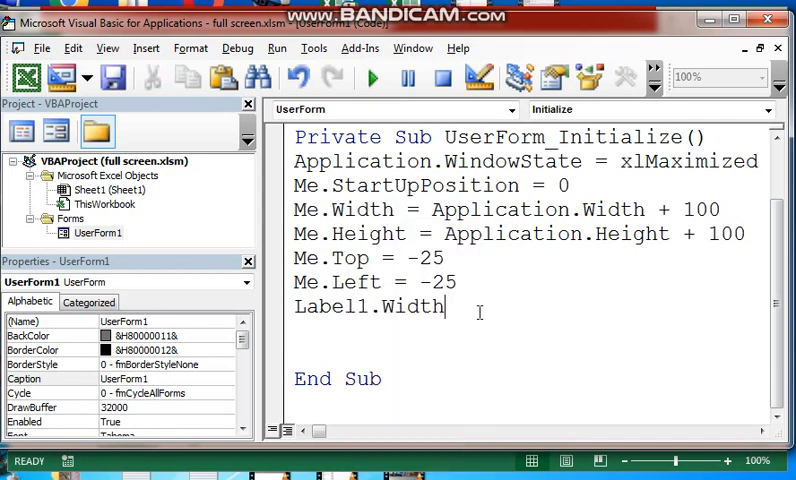
text(=)
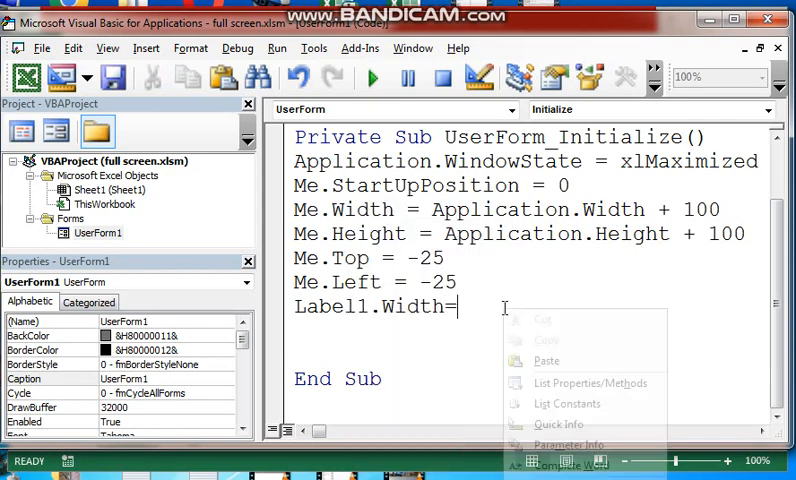
text(Me.Width)
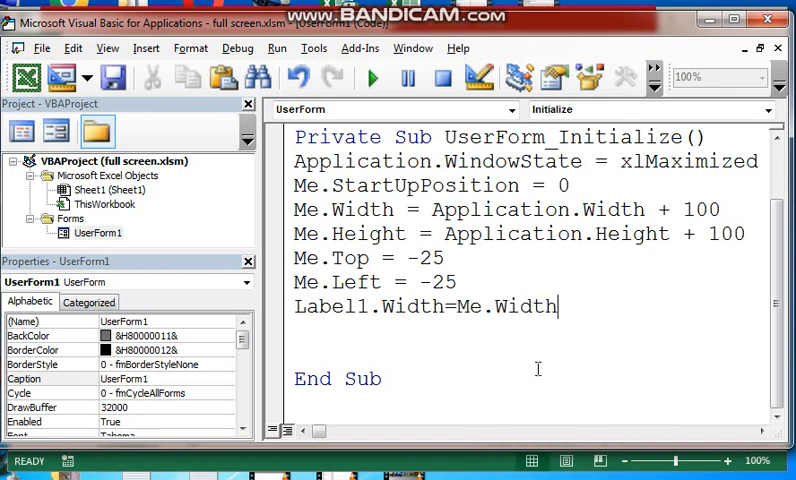
text(-)
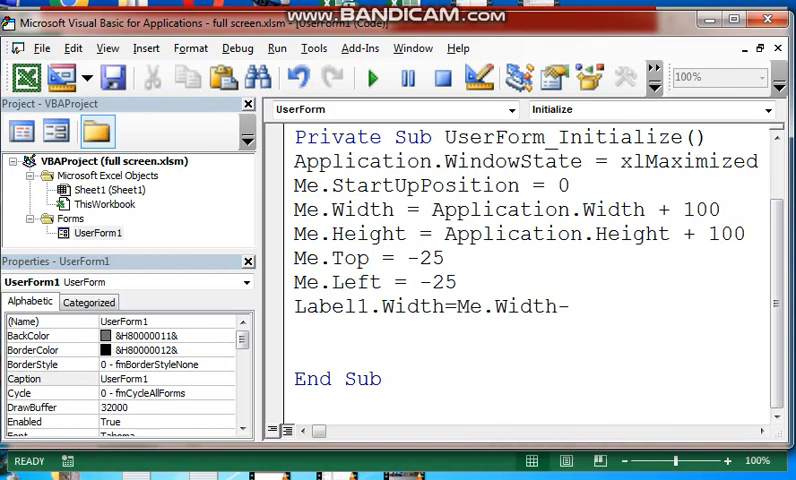
text(100)
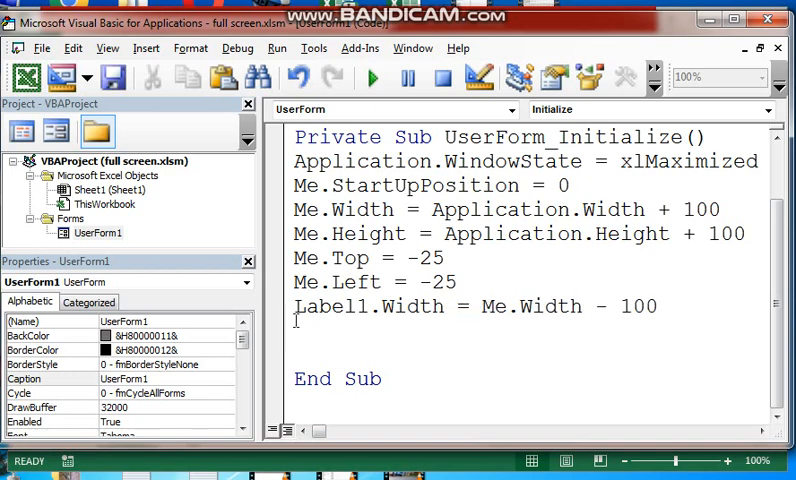
- Add Label1.Top = 0 and Label1.Left = 0, fixing the misspelled Left
double_click(332, 306)
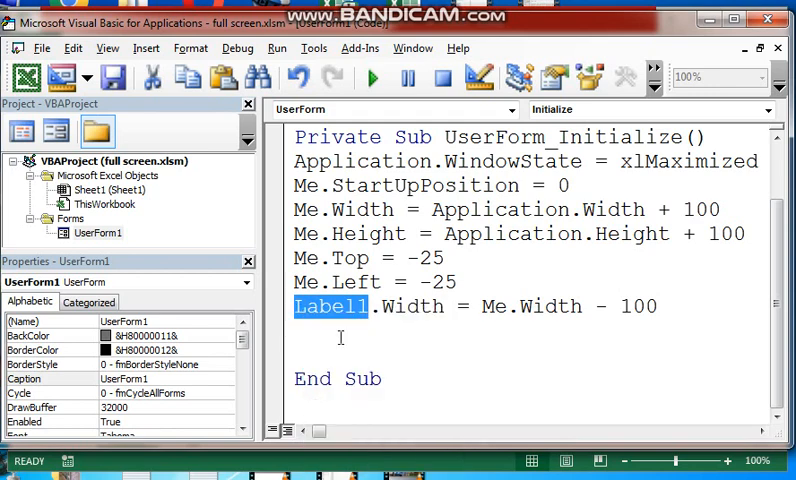
text(Label1)
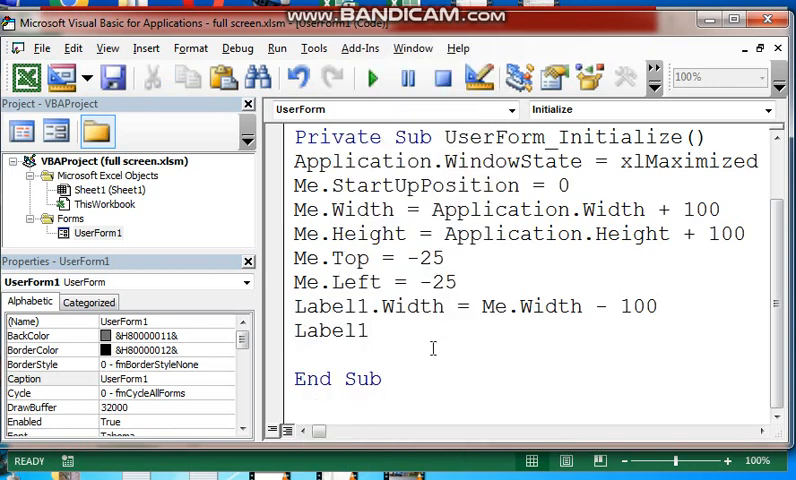
text(.)
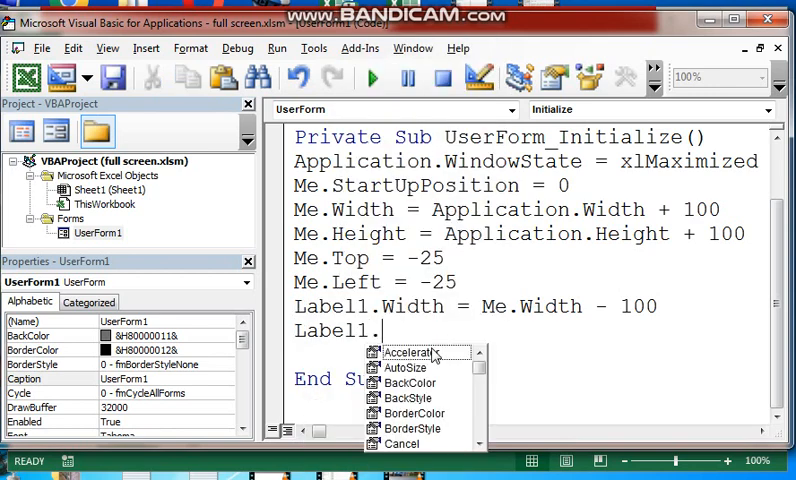
text(top)
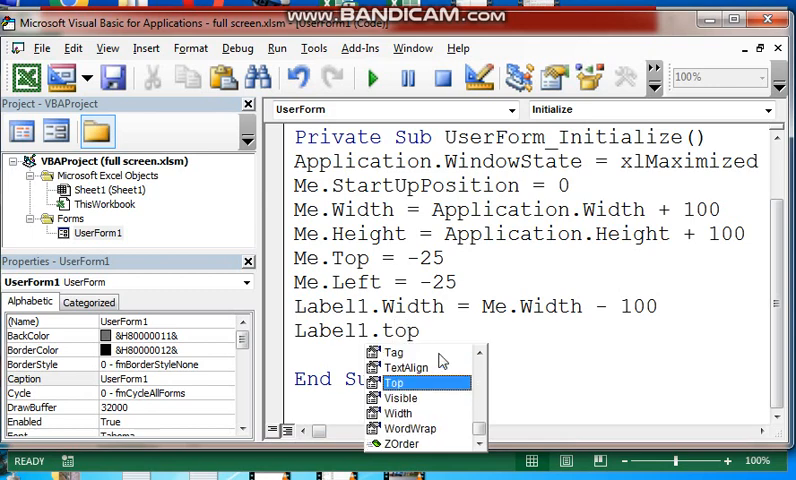
click(395, 382)
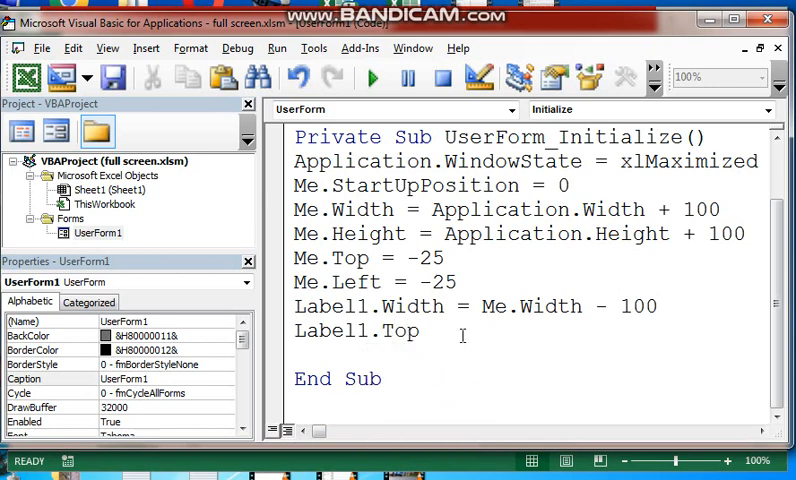
text(=0)
text(Label1)
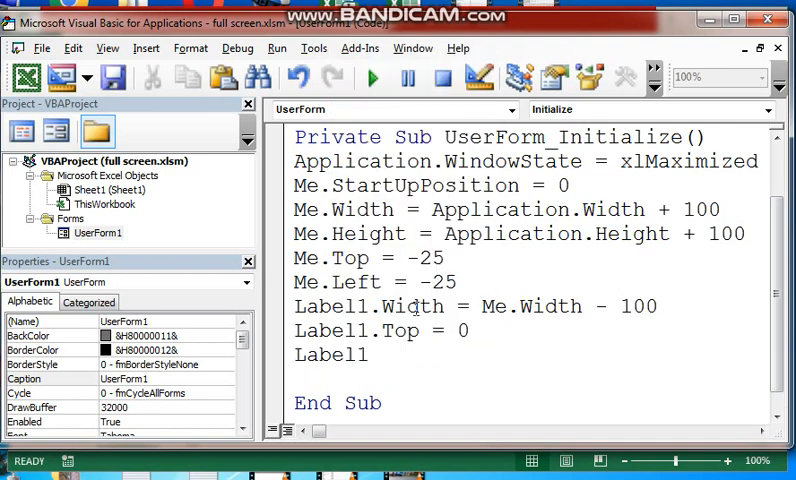
text(l)
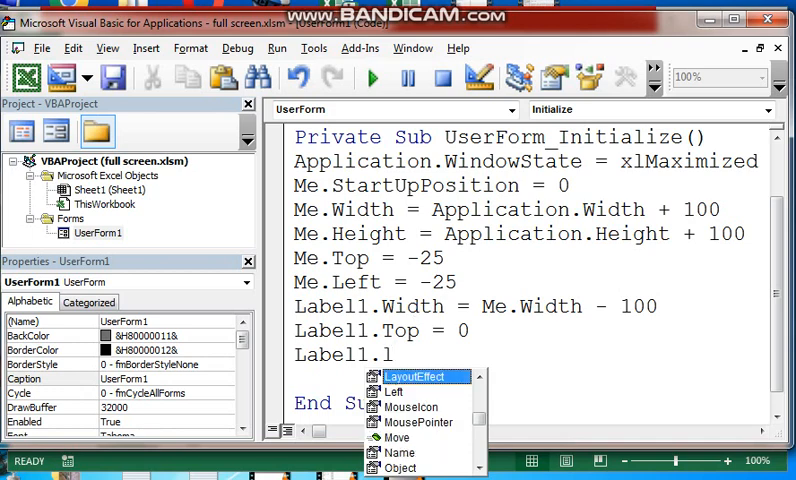
text(ft)
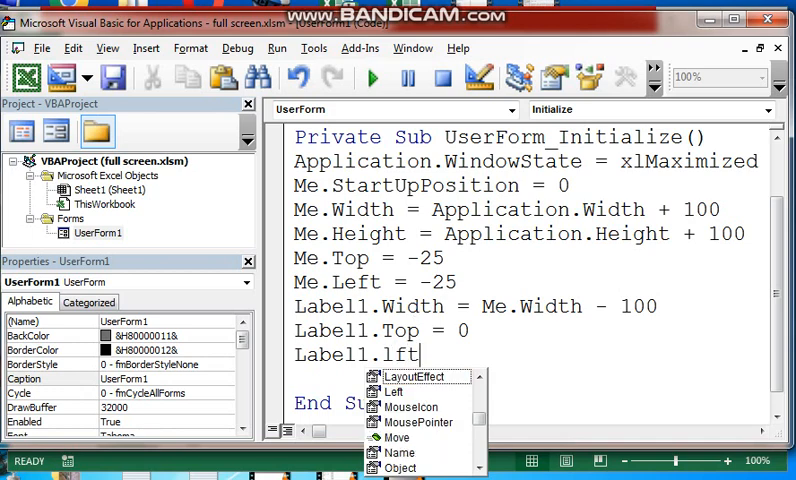
text(=0)
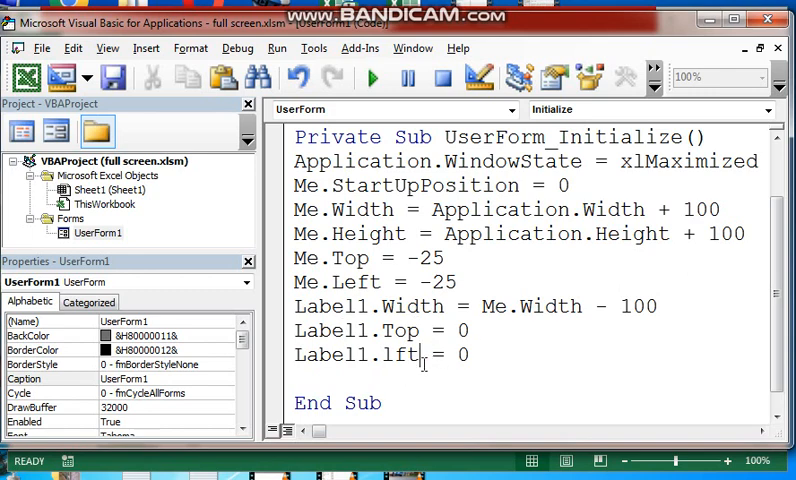
double_click(378, 355)
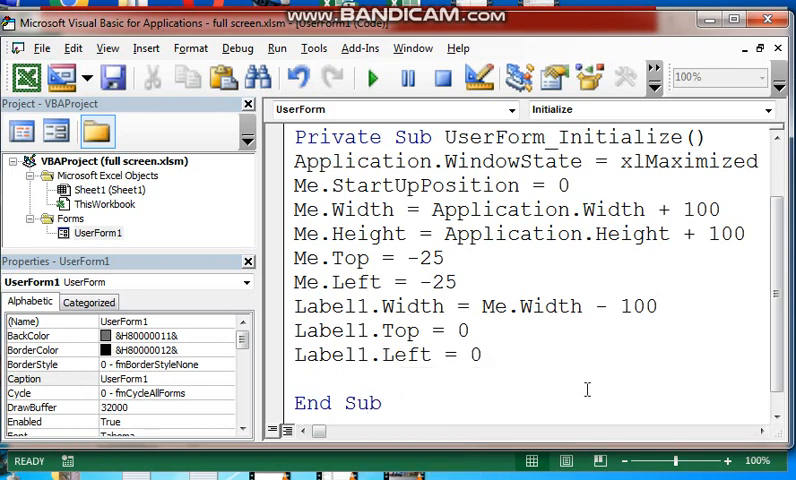
mouse_move(559, 347)
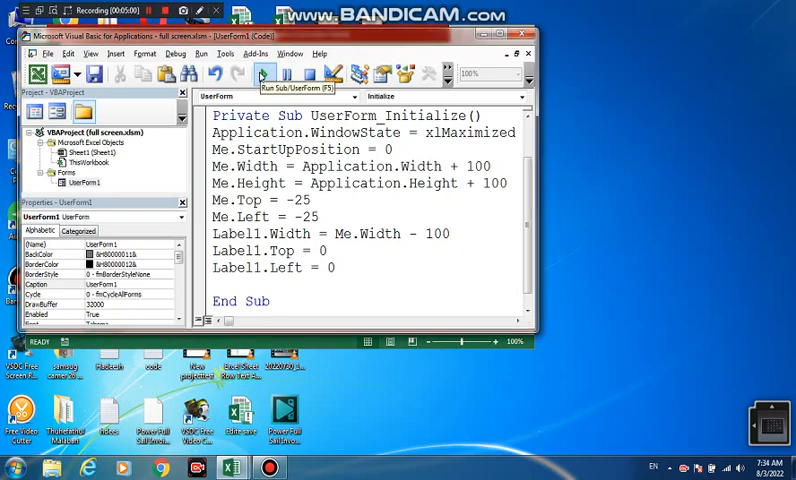
- Run UserForm1 with Run Sub/UserForm to test the full-screen form
click(262, 73)
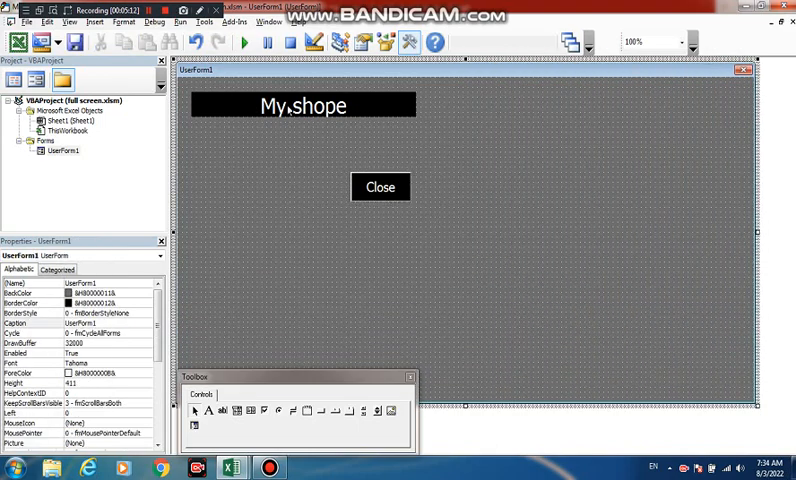
- Drag the Close button to the right, beside the My shope title
click(380, 187)
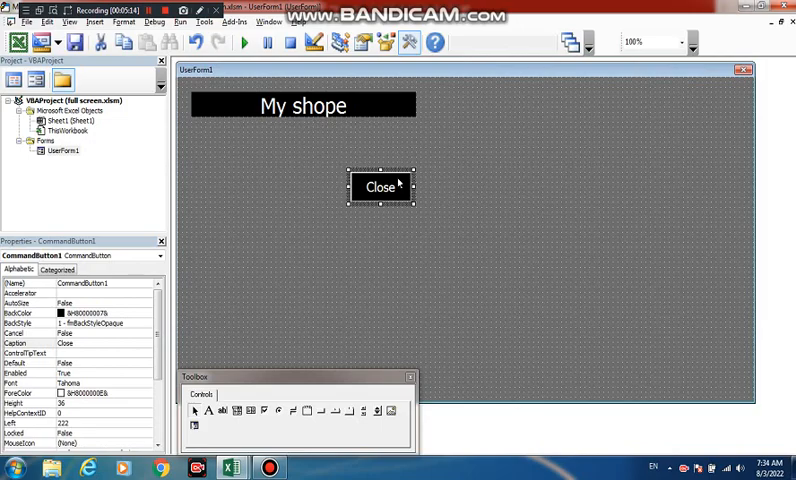
drag(383, 187, 567, 187)
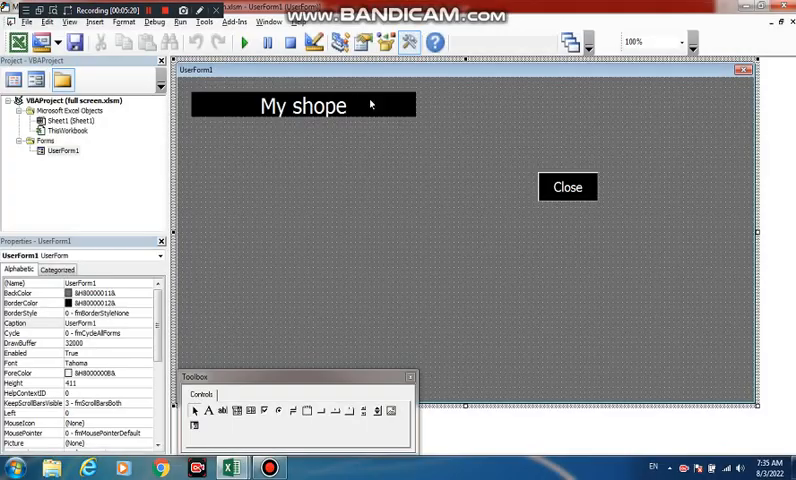
mouse_move(302, 114)
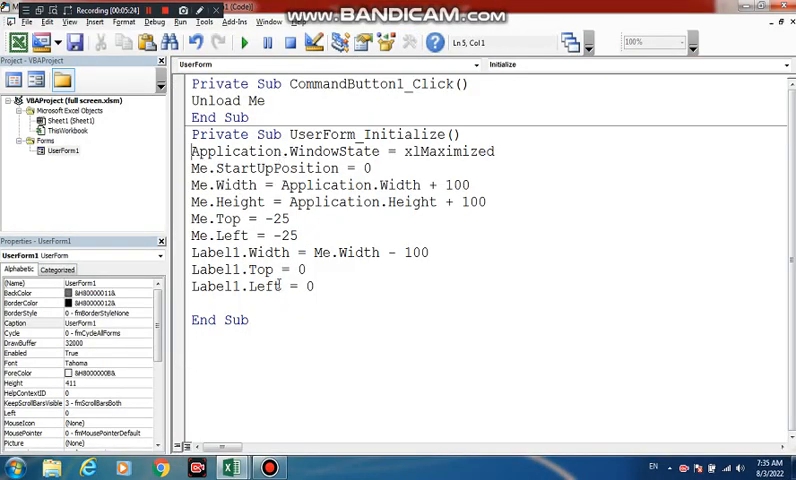
- Change the Label1 width line to plain Me.Width, deleting the '- 100', then select all the code
double_click(414, 252)
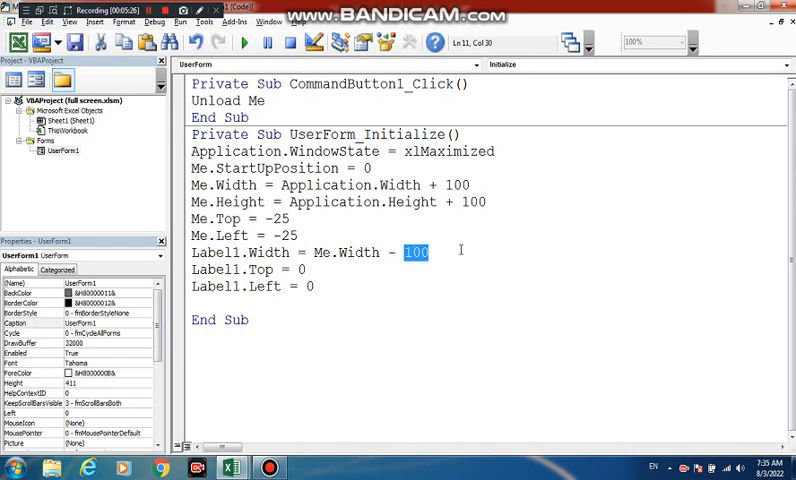
key(Delete)
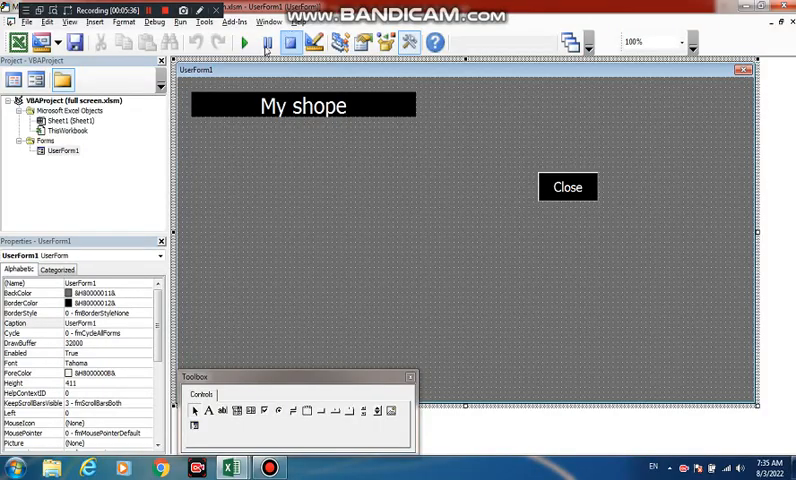
click(63, 151)
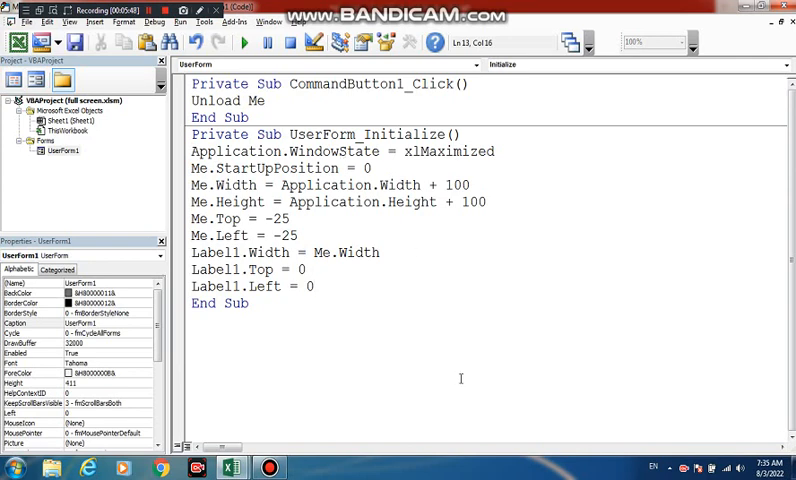
key(ctrl+a)
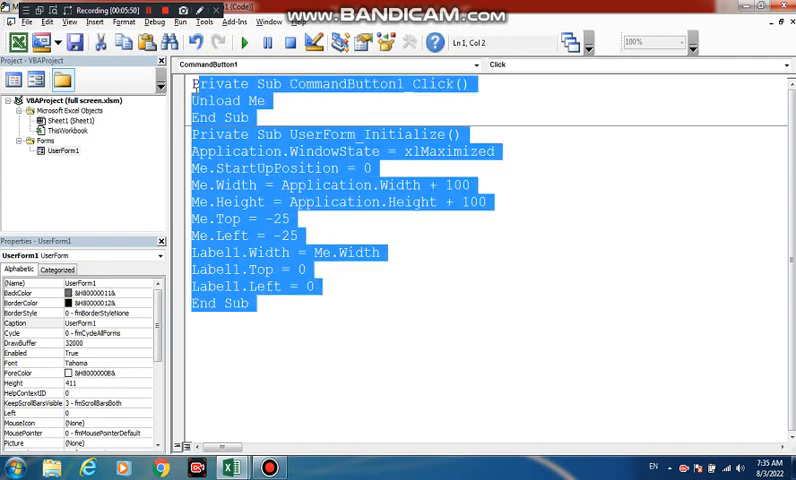